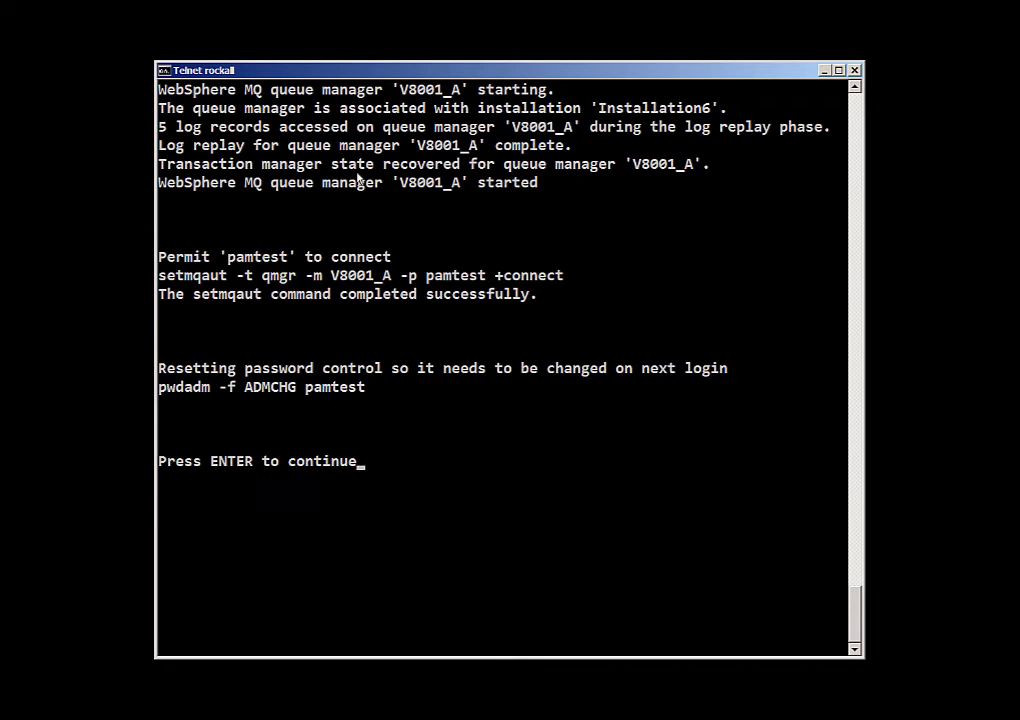
# Run the OS authinfo test on V8001_A: expired password connects, bad password fails with 2035
pyautogui.press('enter')
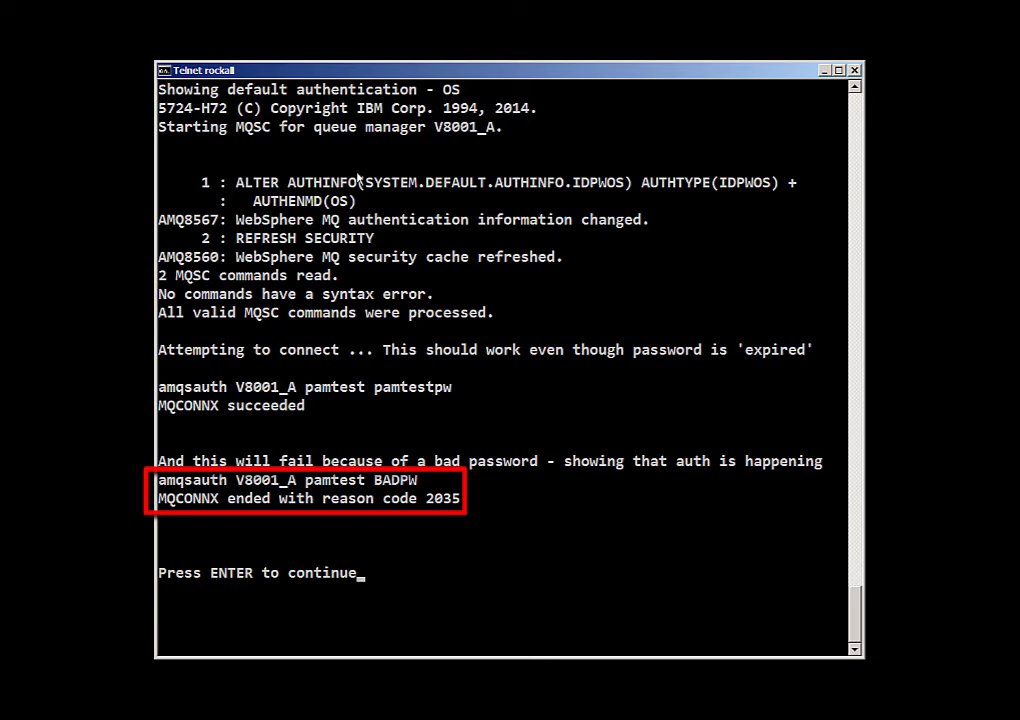
# Review pam.conf, then set V8001_A to AUTHENMD(PAM) so the expired-password connect fails with 2035
pyautogui.press('enter')
pyautogui.write('$')
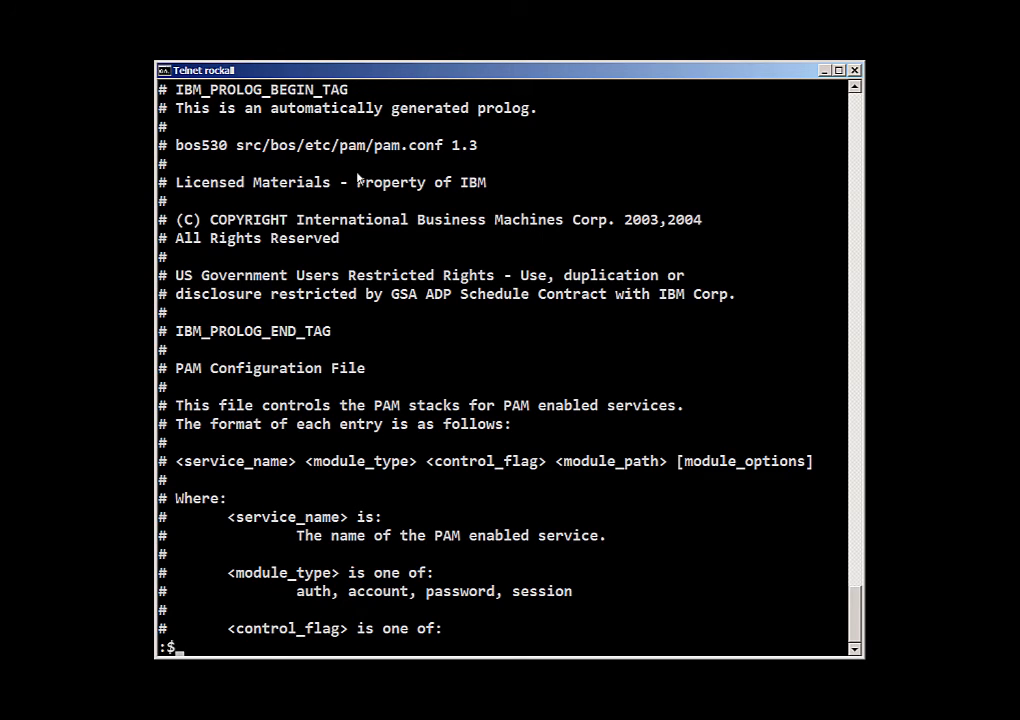
pyautogui.scroll(-3)
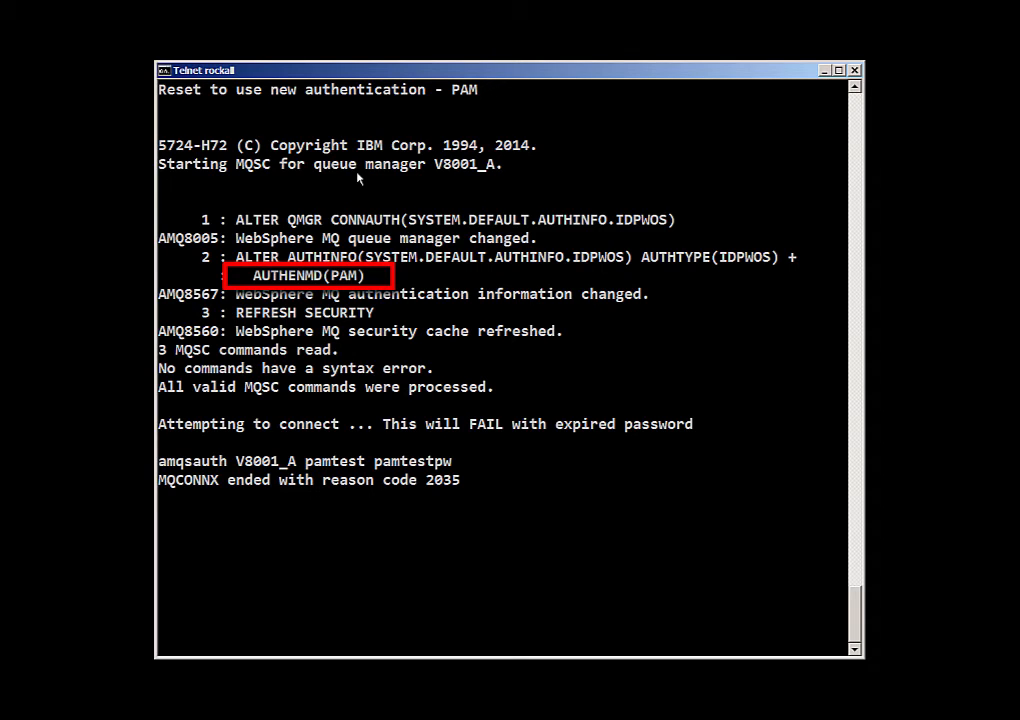
pyautogui.press('enter')
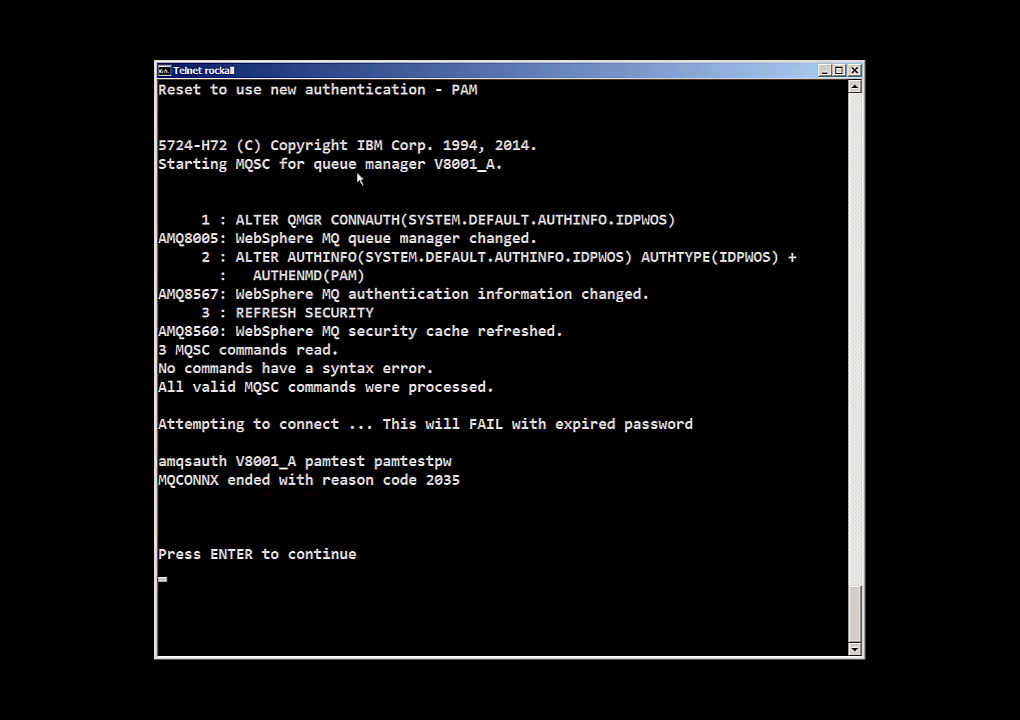
# View AMQERR01.LOG to the AMQ5534 entry for 'pamtest' (PAM returned 10), then quit the pager
pyautogui.press('enter')
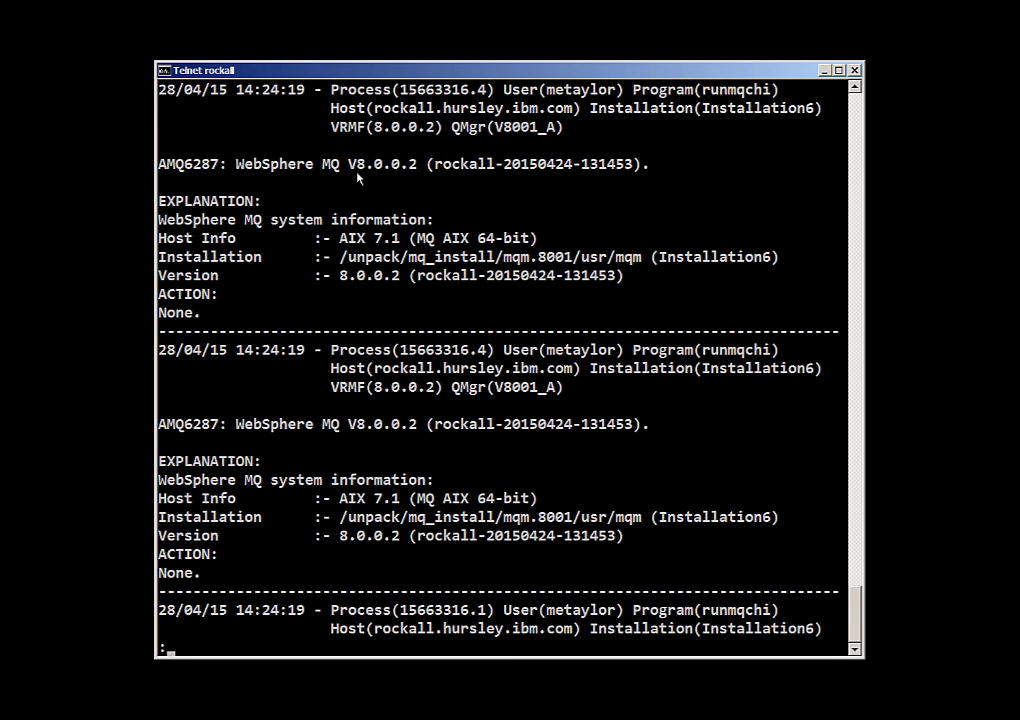
pyautogui.scroll(-3)
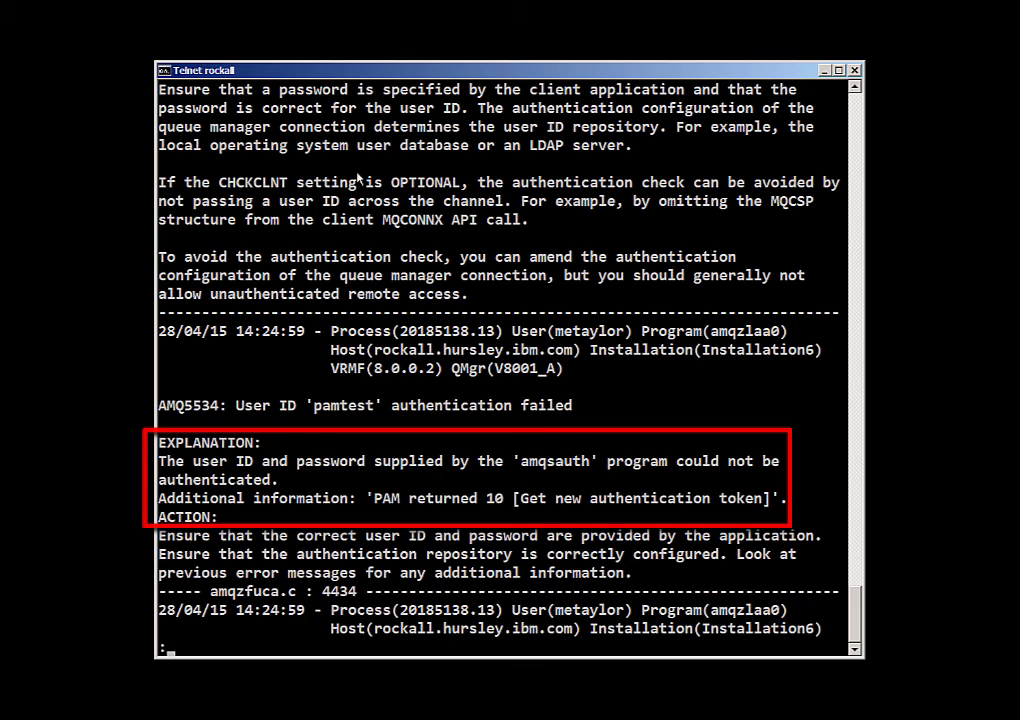
pyautogui.write('q')
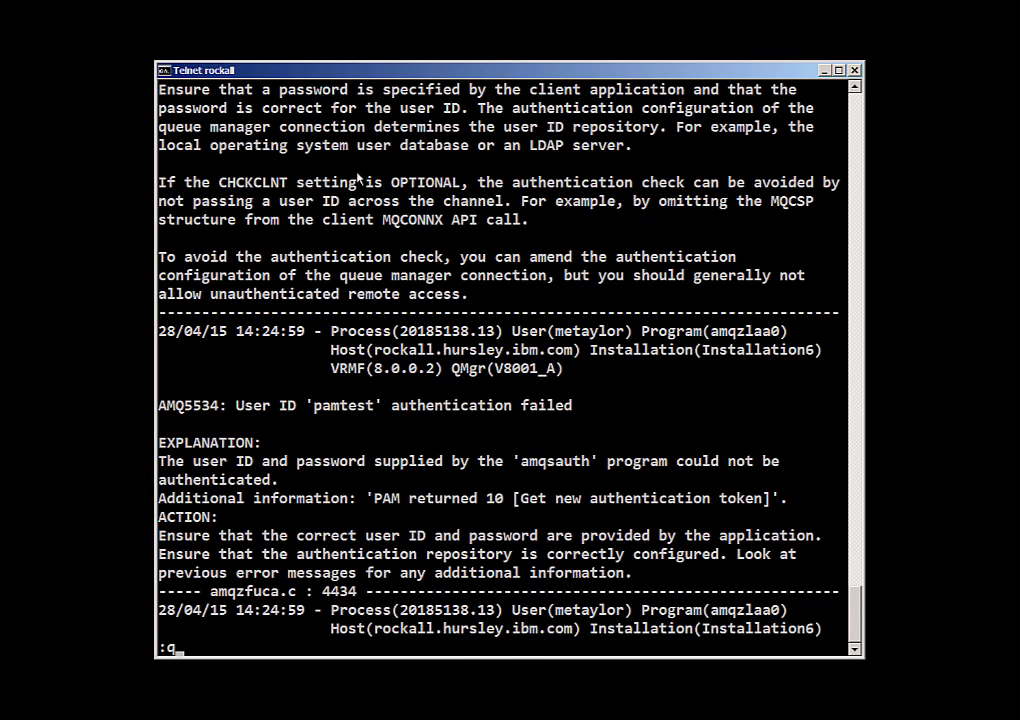